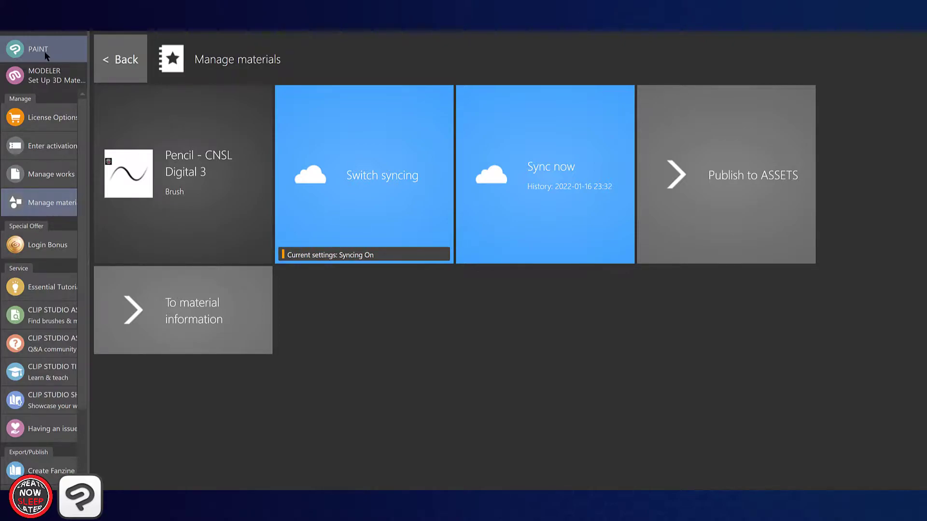
Launch Clip Studio Paint from the Clip Studio launcher to reach the Reset to original defaults dialog
{"action": "left_click", "coordinate": [544, 174]}
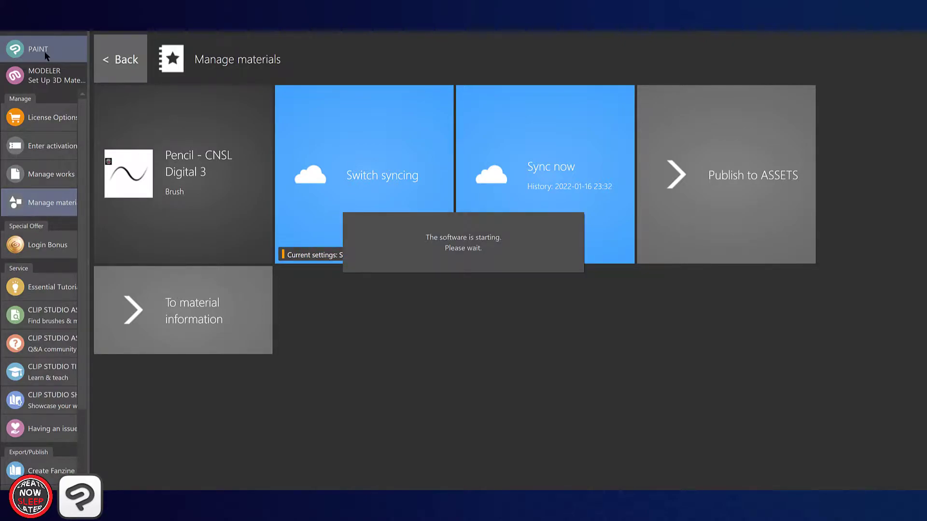
{"action": "mouse_move", "coordinate": [440, 253]}
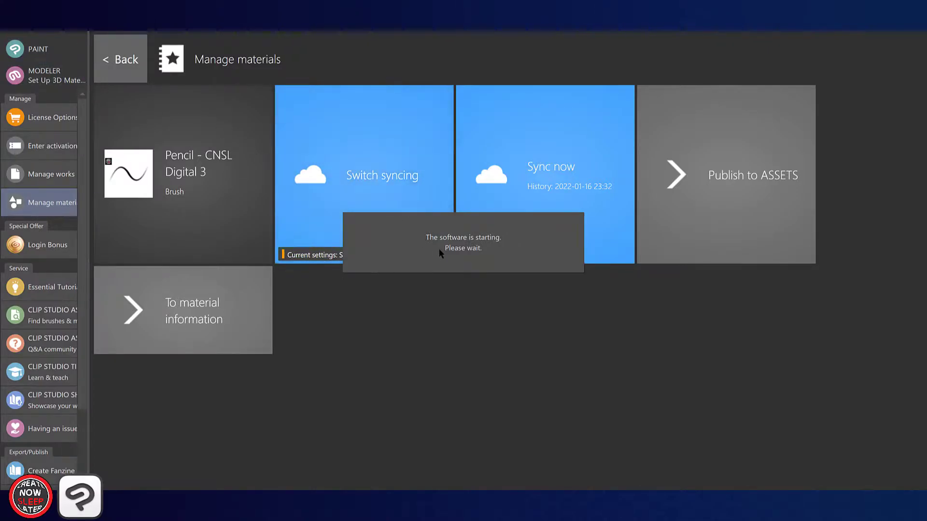
{"action": "left_click", "coordinate": [382, 175]}
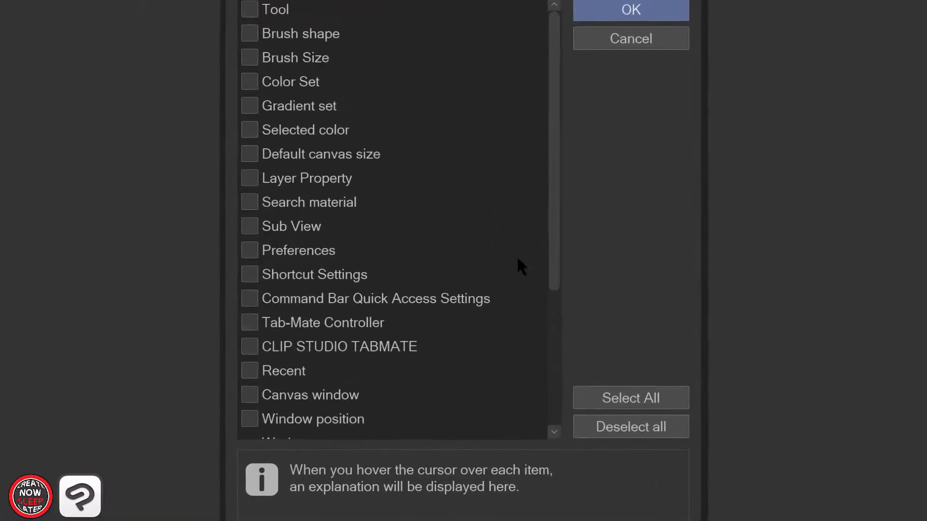
Cancel the Reset to original defaults dialog and view the clipstudio.net download page
{"action": "left_click", "coordinate": [297, 33]}
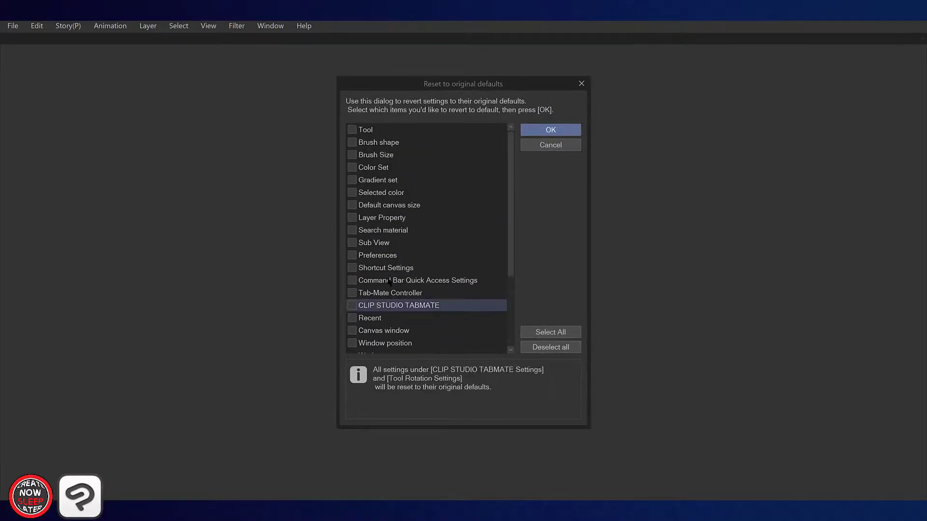
{"action": "left_click", "coordinate": [549, 145]}
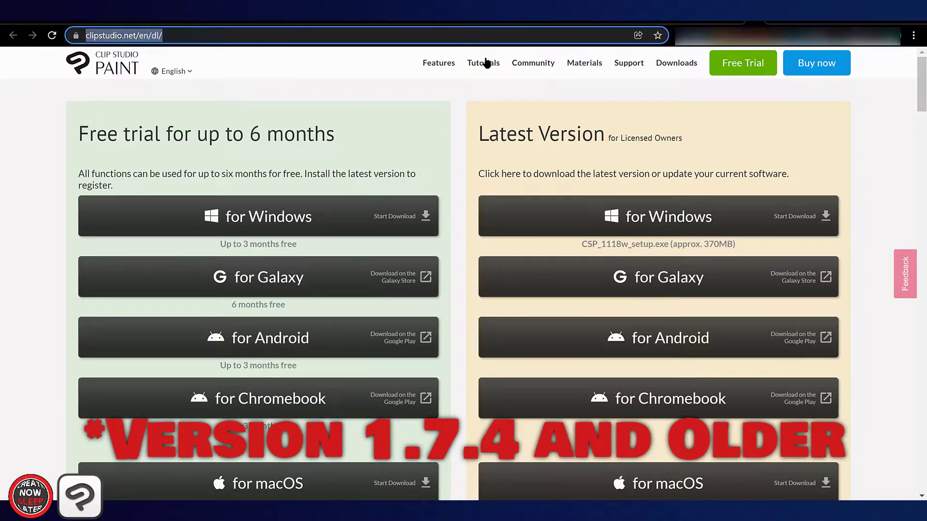
Open the free official Decorations(1)_Ver.1.10.9 material page on Clip Studio Assets
{"action": "left_click", "coordinate": [585, 63]}
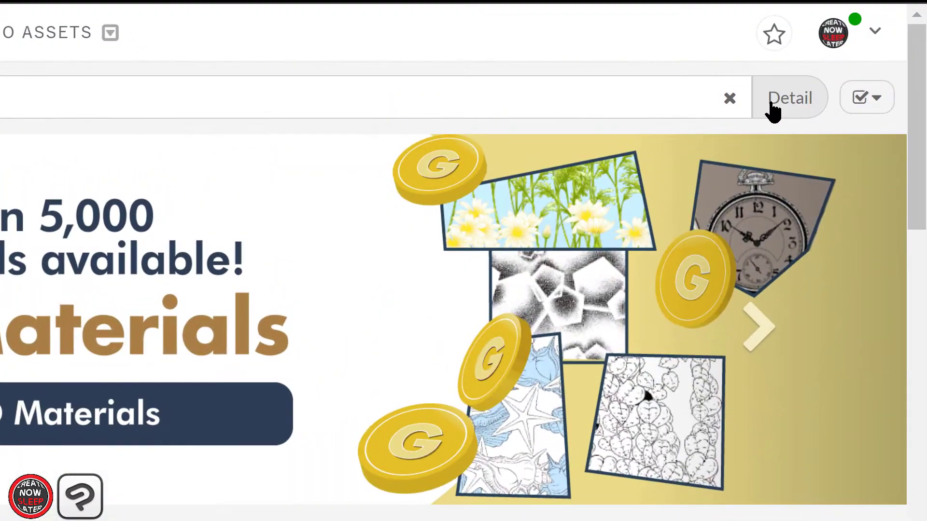
{"action": "scroll", "scroll_direction": "down", "scroll_amount": 3}
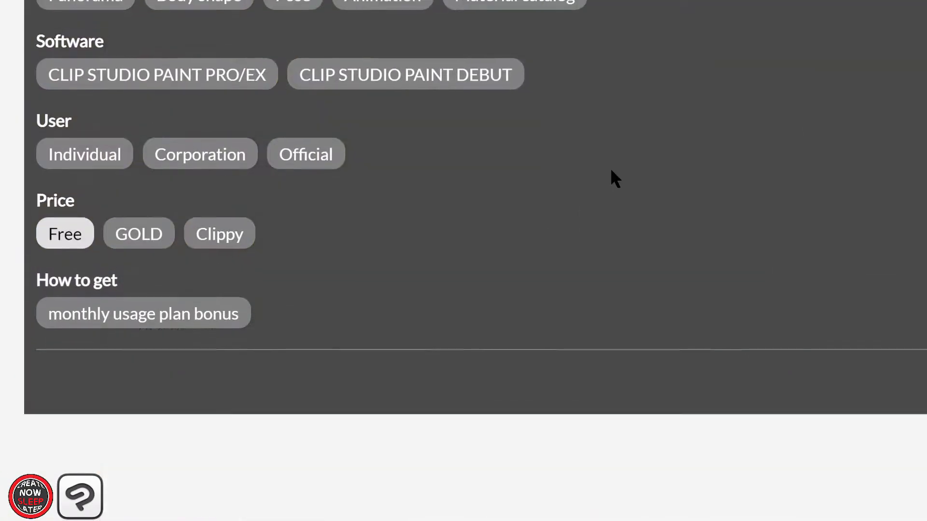
{"action": "left_click", "coordinate": [306, 153]}
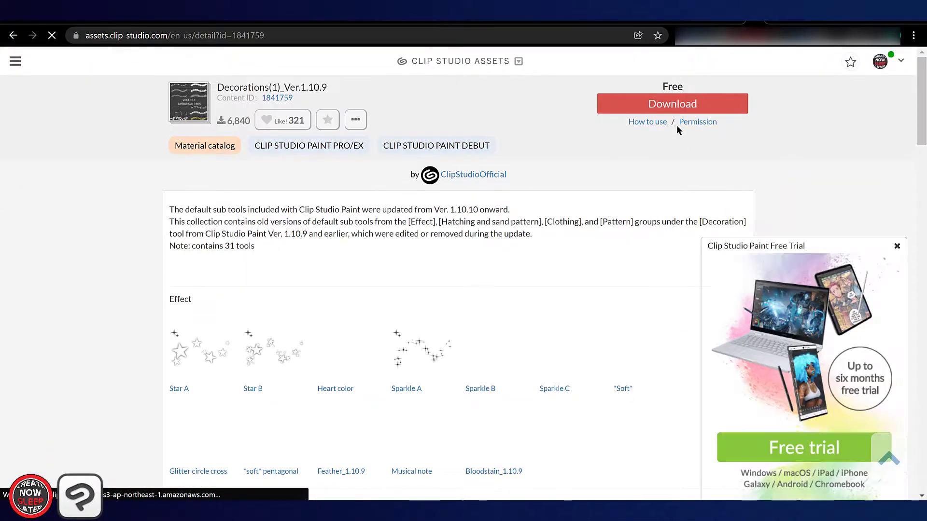
Download Decorations(1) and hand it to Clip Studio's Download materials folder
{"action": "left_click", "coordinate": [672, 103]}
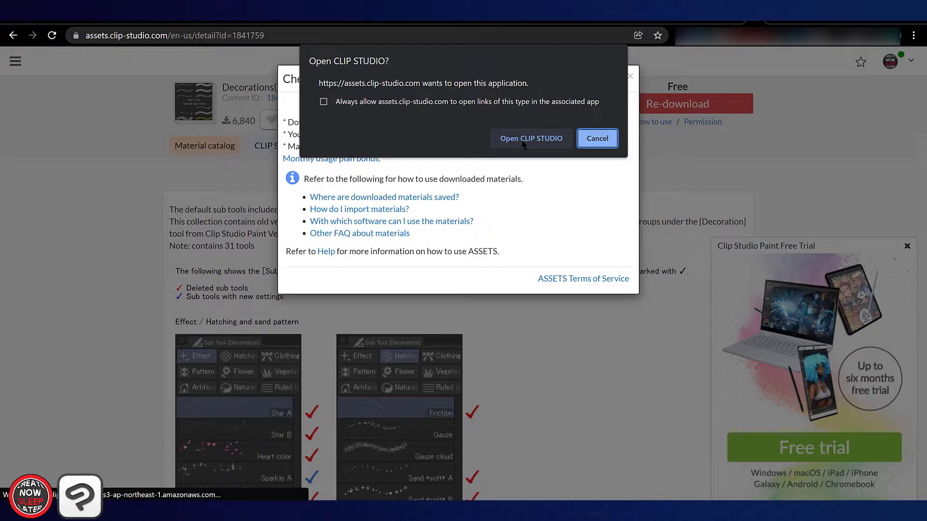
{"action": "left_click", "coordinate": [530, 138]}
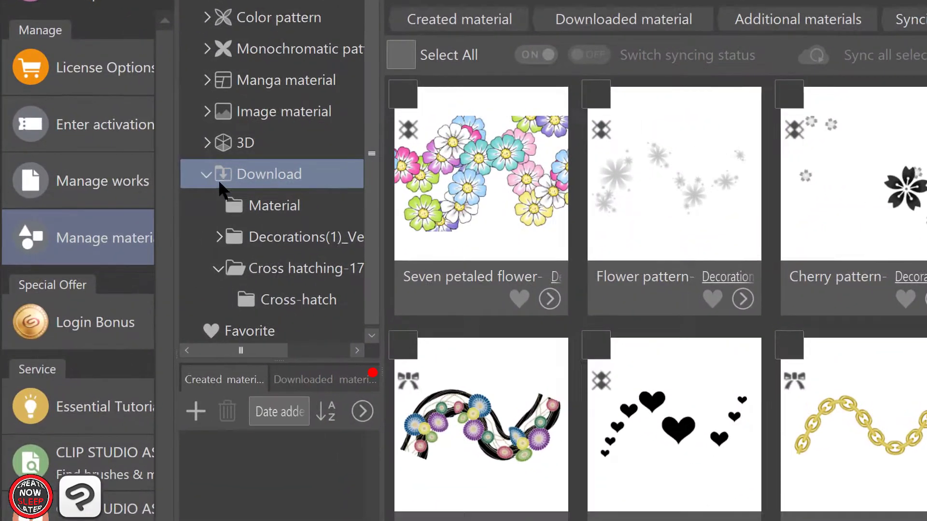
View the Download materials folder and bring Clip Studio Paint to the front
{"action": "left_click", "coordinate": [219, 237]}
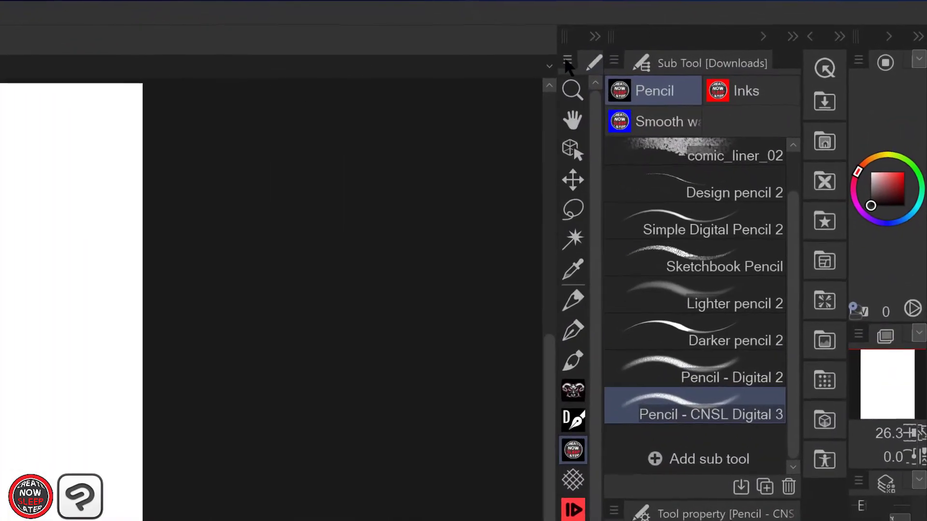
Switch to the Decoration tool's Hatching and sand pattern sub tools with Gauze 2 active
{"action": "left_click", "coordinate": [698, 459]}
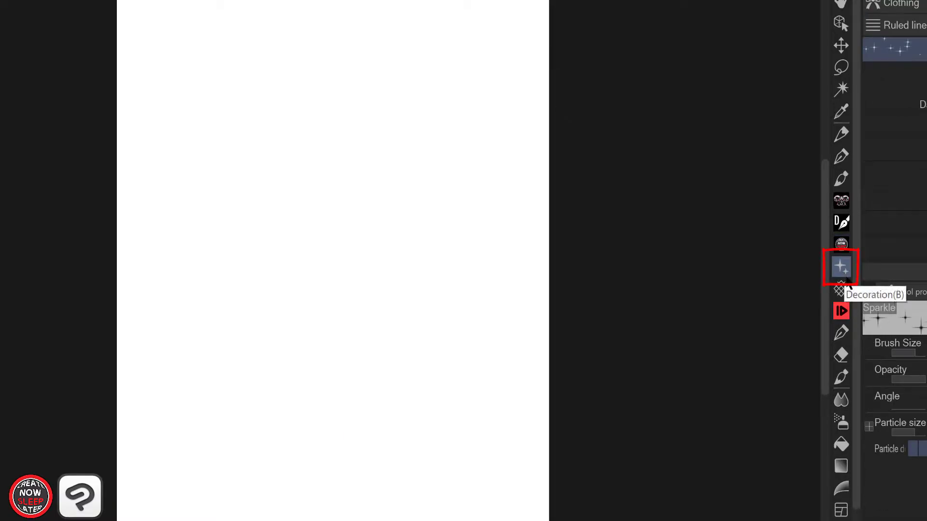
{"action": "left_click", "coordinate": [841, 266]}
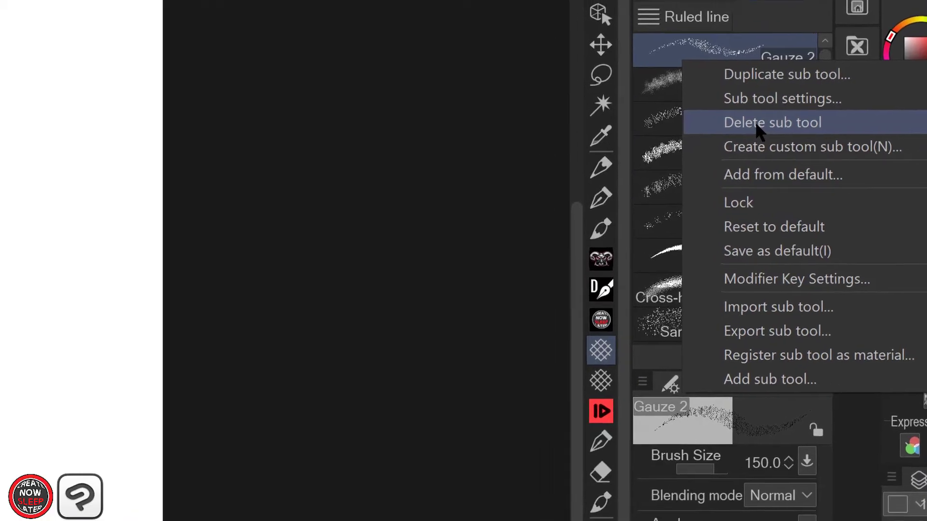
Delete the Gauze 2 and Gauze cloud 2 sub tools, confirming the deletion
{"action": "left_click", "coordinate": [772, 122]}
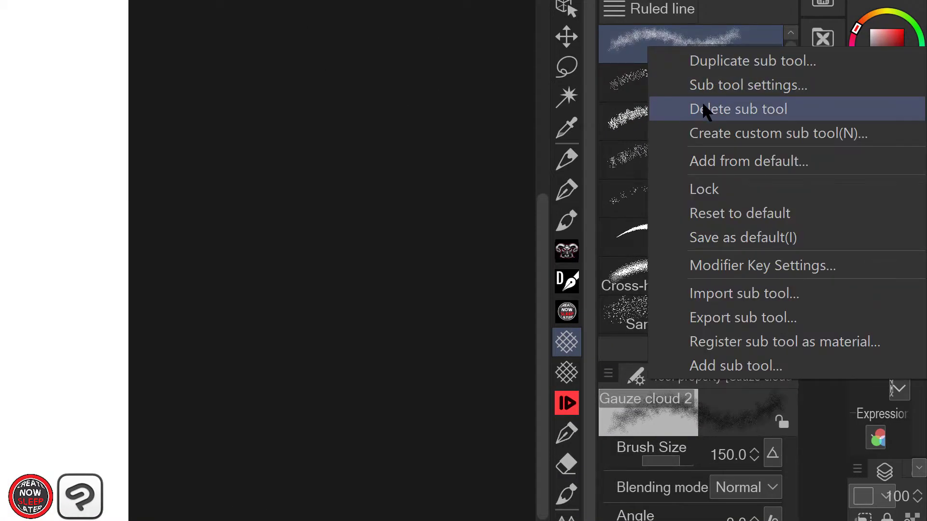
{"action": "left_click", "coordinate": [737, 109]}
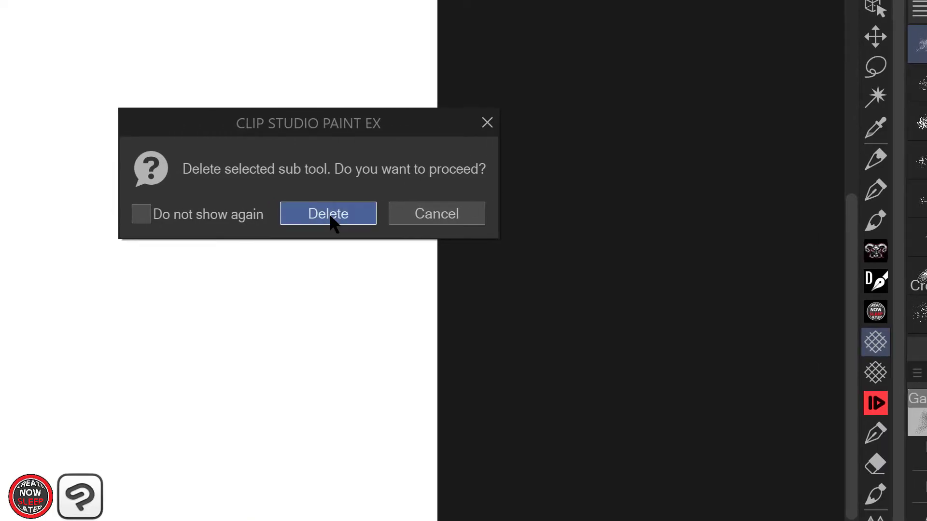
{"action": "left_click", "coordinate": [327, 213]}
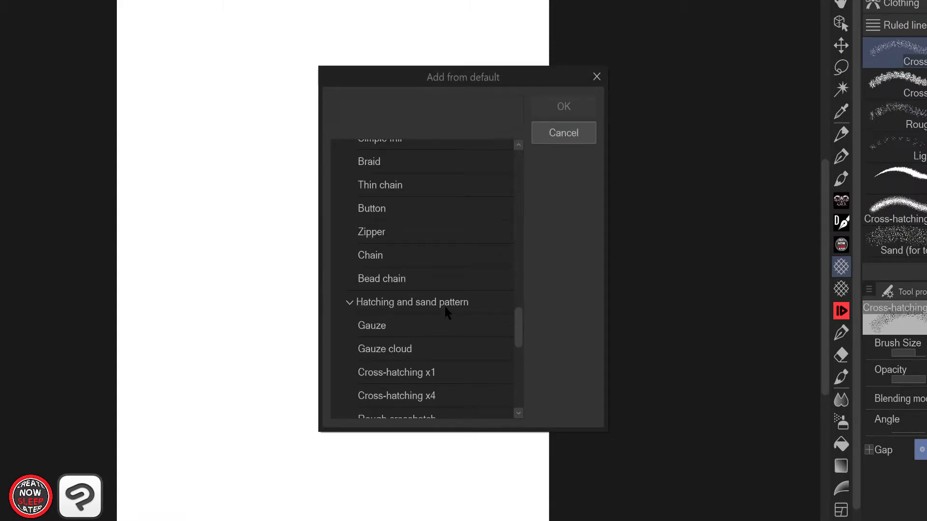
Add Gauze back from the default Hatching and sand pattern sub tools
{"action": "left_click", "coordinate": [372, 325]}
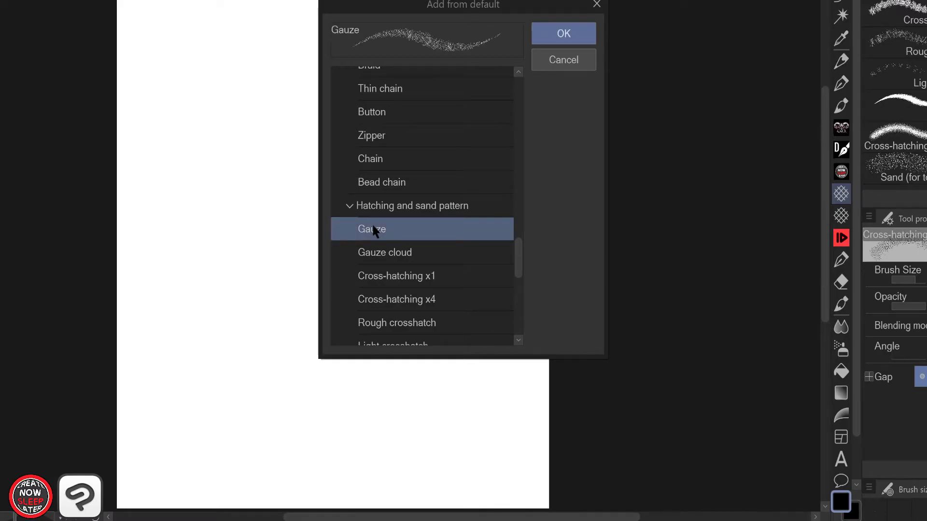
{"action": "left_click", "coordinate": [385, 252]}
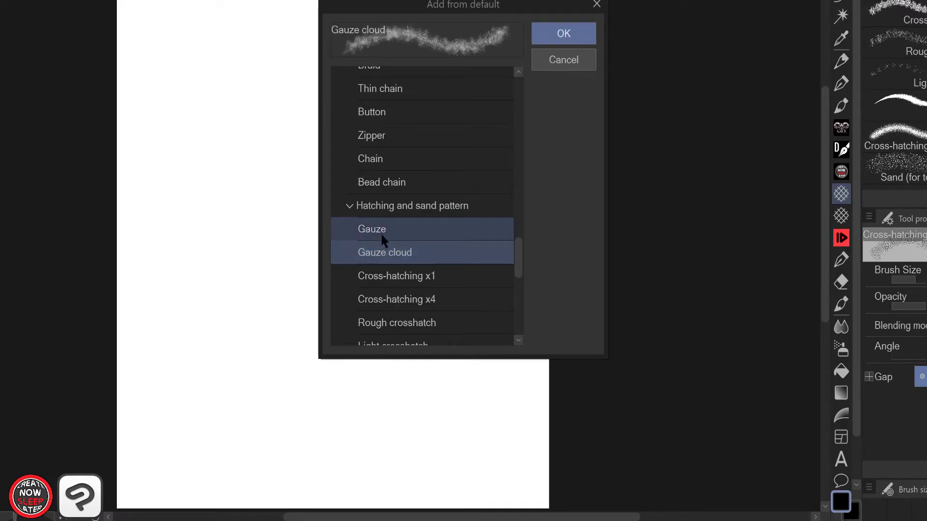
{"action": "left_click", "coordinate": [562, 33]}
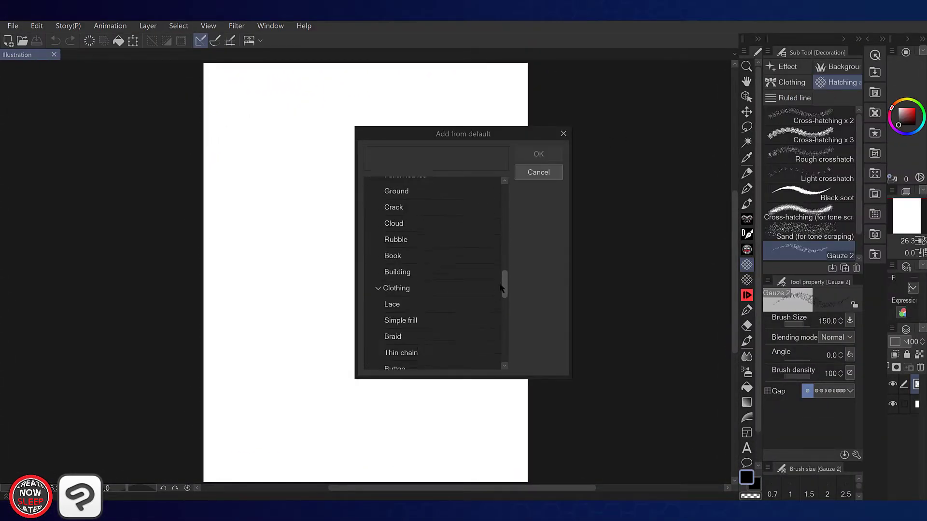
Add Gauze cloud back from the defaults and select the restored Gauze cloud 2
{"action": "left_click", "coordinate": [405, 265]}
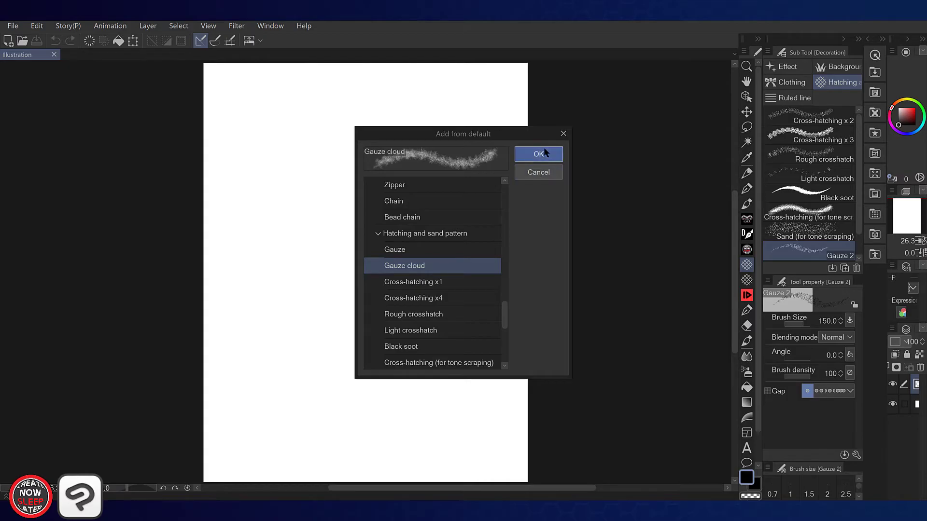
{"action": "left_click", "coordinate": [537, 153]}
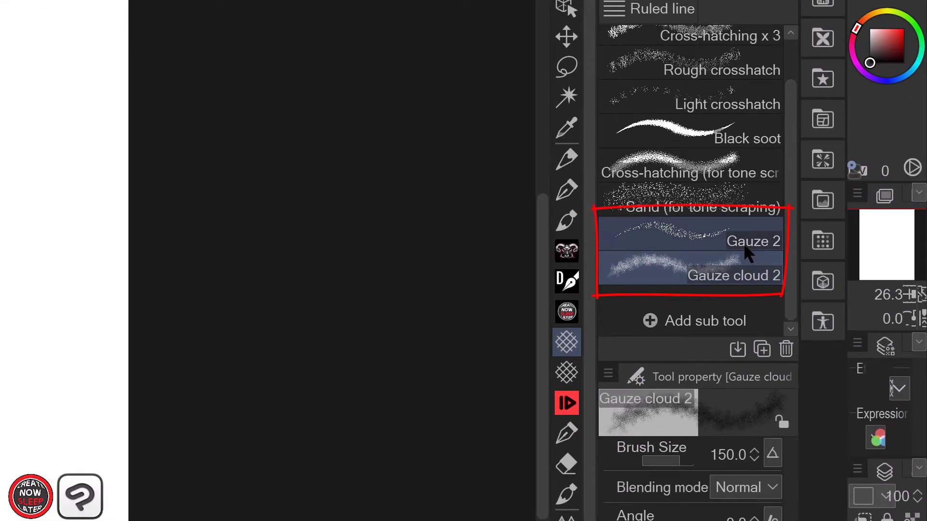
{"action": "left_click", "coordinate": [733, 275]}
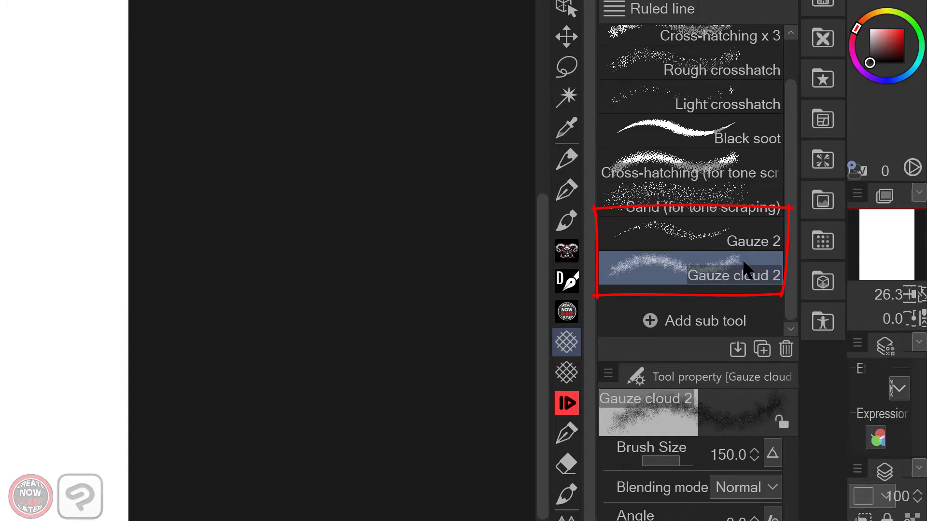